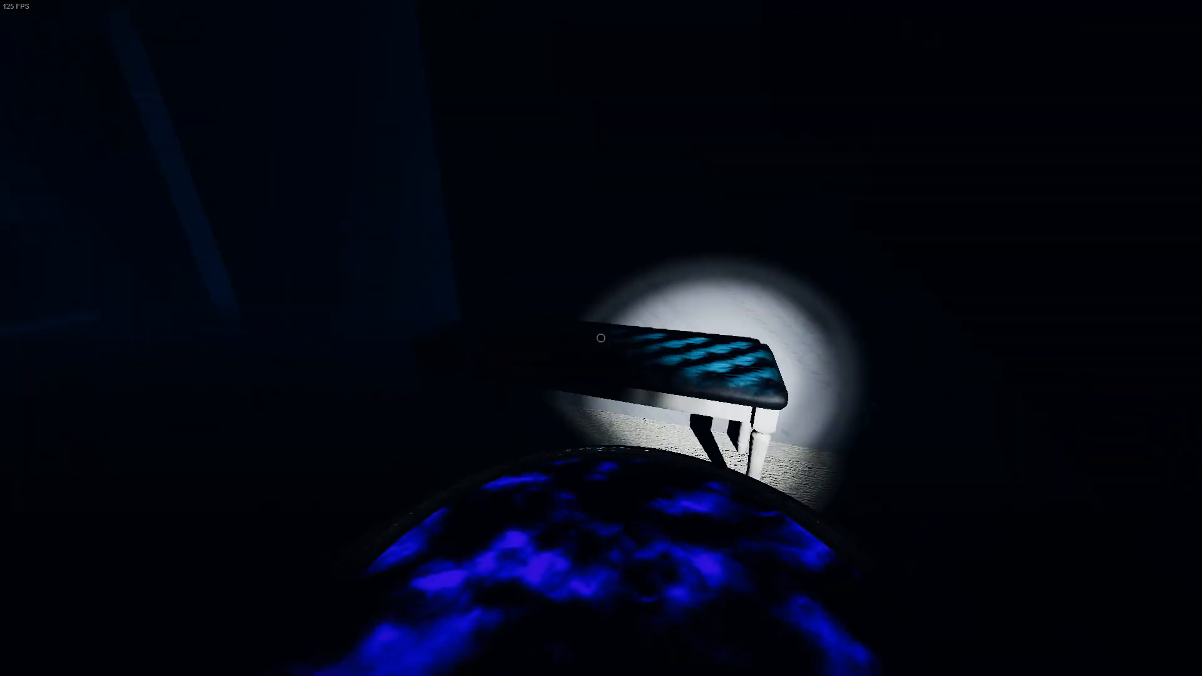
mouse_move(601, 338)
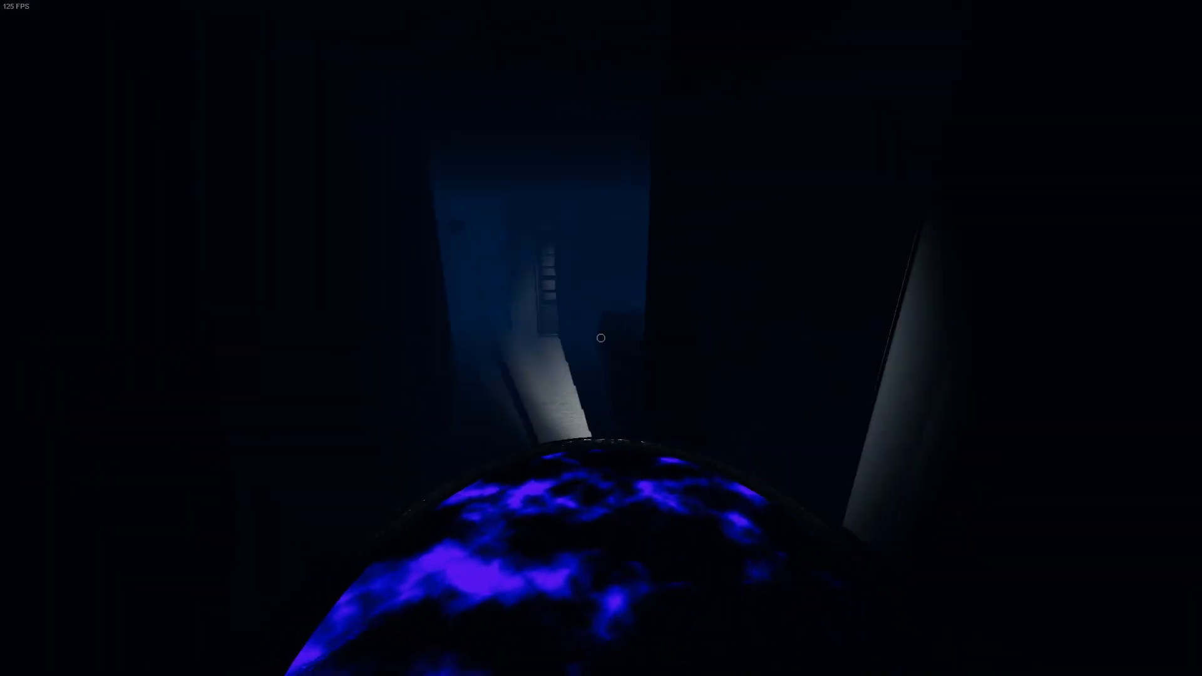